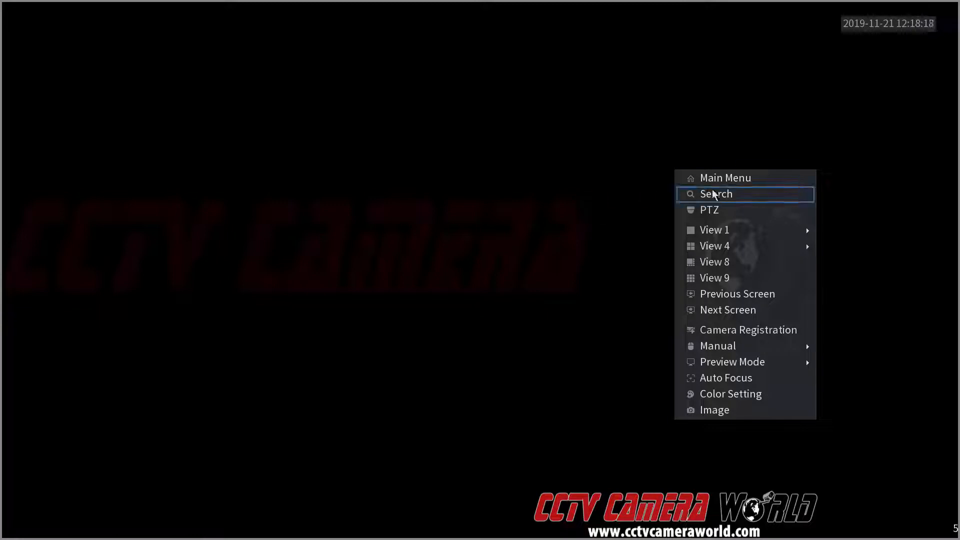
# Reach the recorder's TCP/IP network settings from the main menu.
pyautogui.click(716, 193)
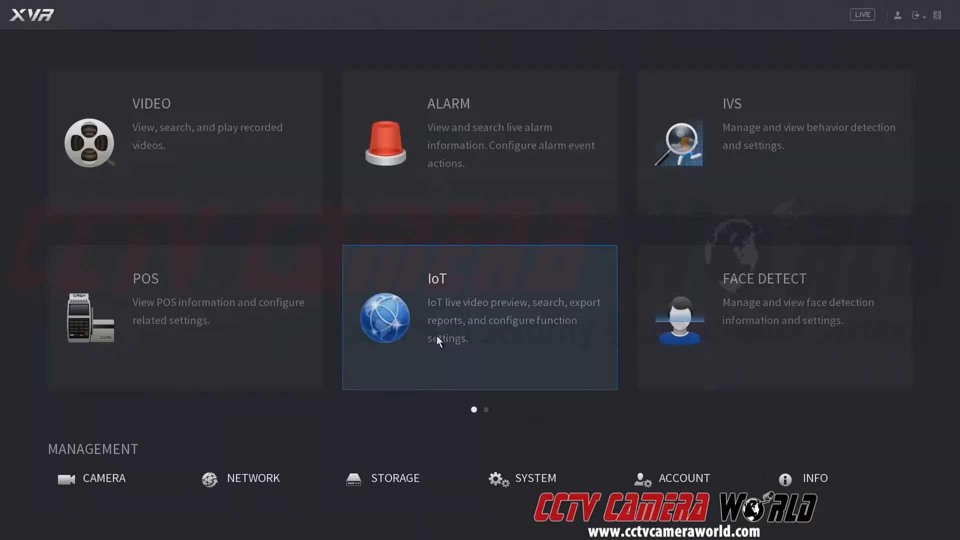
pyautogui.moveTo(534, 478)
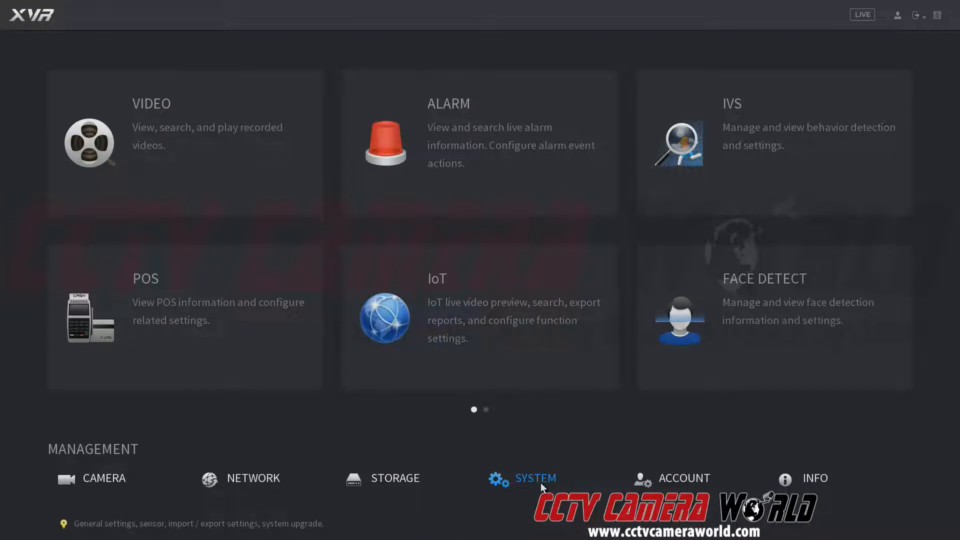
pyautogui.click(253, 477)
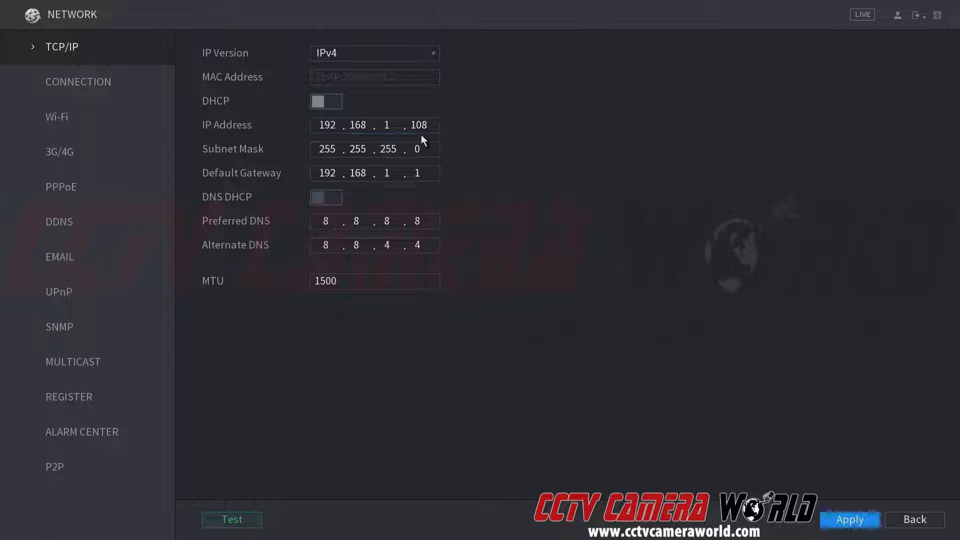
# Set the recorder's IP address to 10.10.1.108 and default gateway to 10.10.1.1.
pyautogui.click(375, 125)
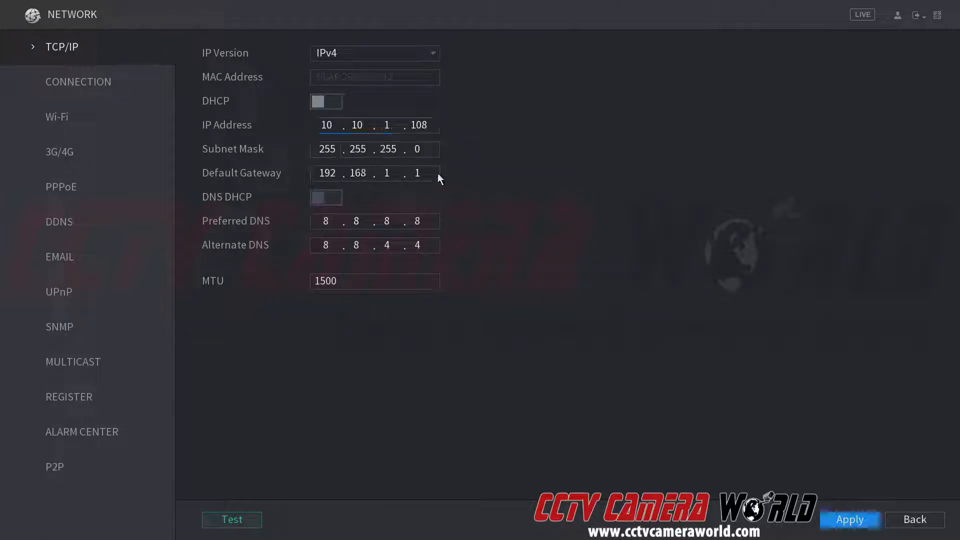
pyautogui.click(375, 125)
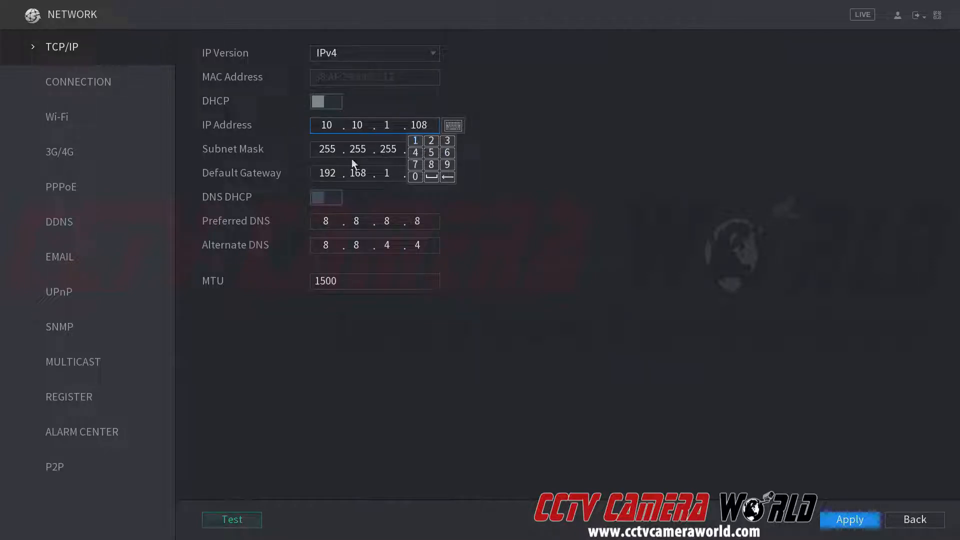
pyautogui.click(373, 173)
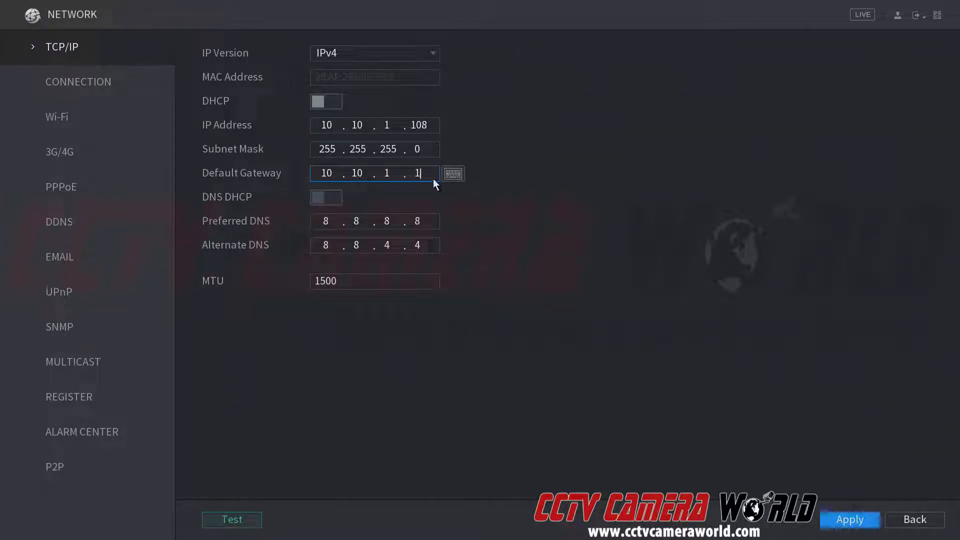
pyautogui.click(849, 519)
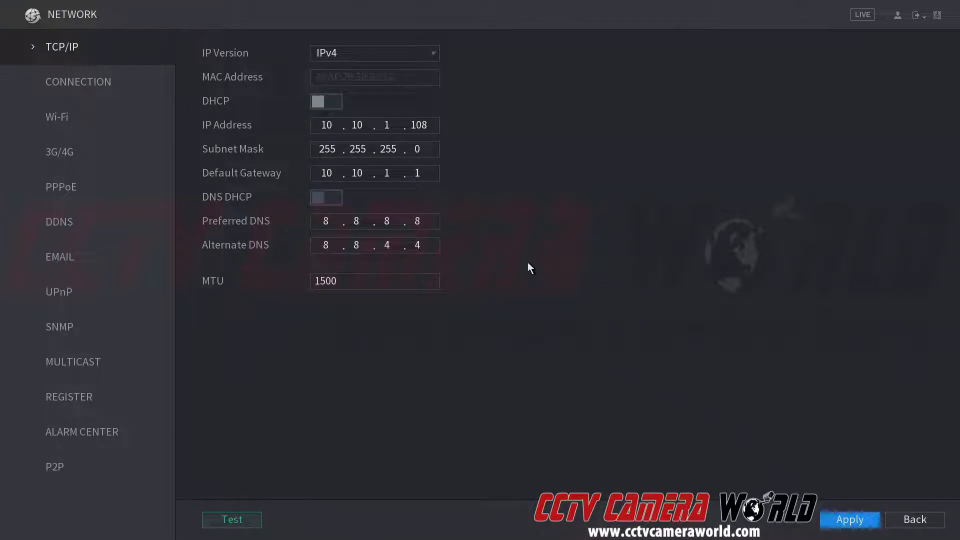
# Recheck the network settings, then return to the main menu.
pyautogui.click(915, 519)
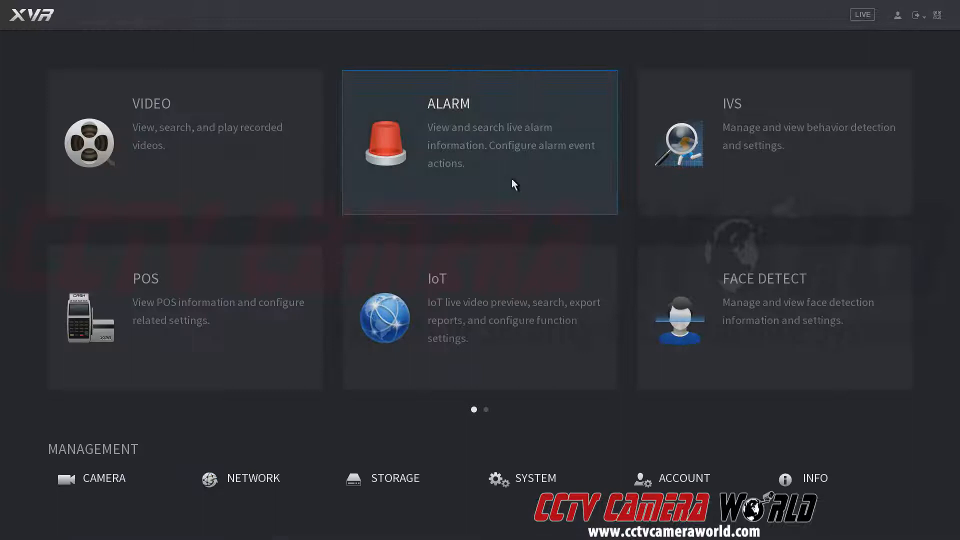
pyautogui.click(252, 478)
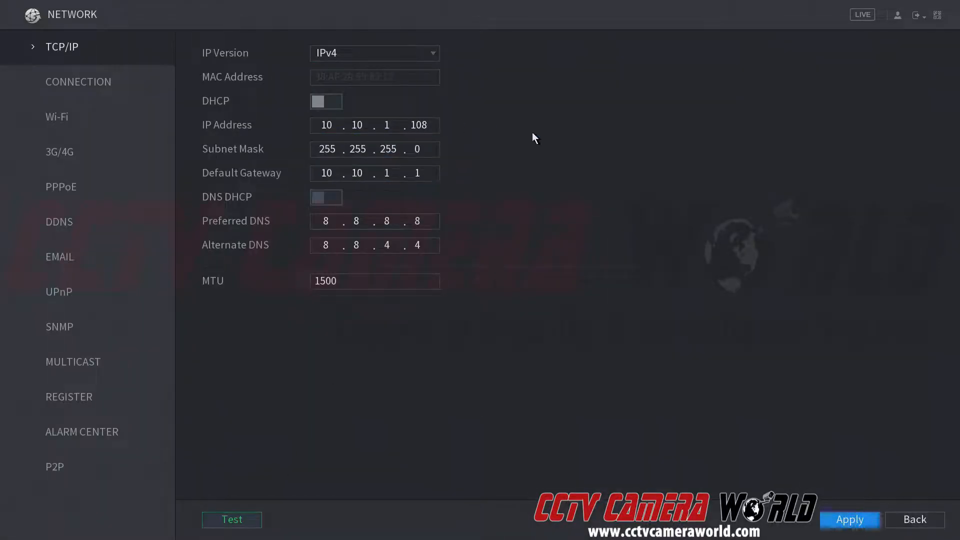
pyautogui.click(914, 519)
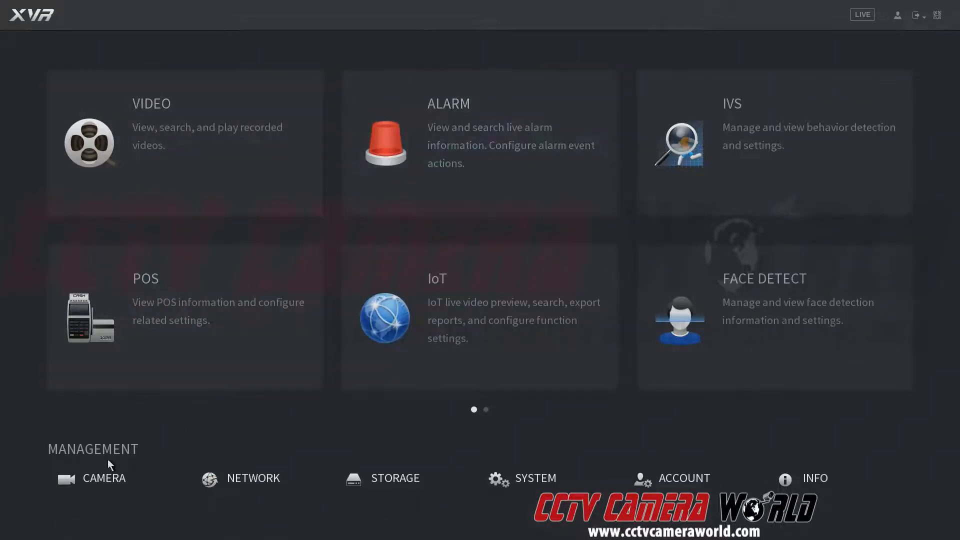
# Show the camera channel types, with channels 1–4 analog and 5–8 set to IP.
pyautogui.click(103, 478)
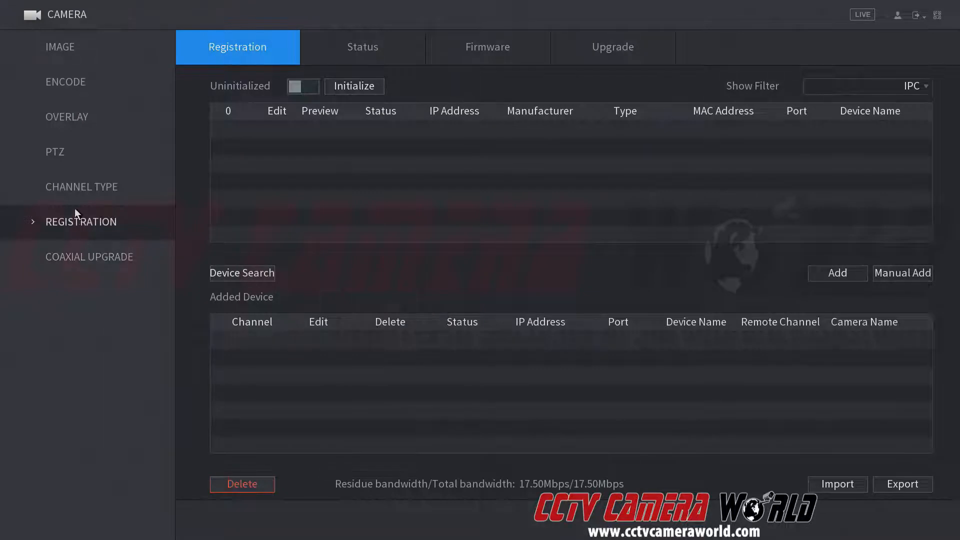
pyautogui.click(81, 187)
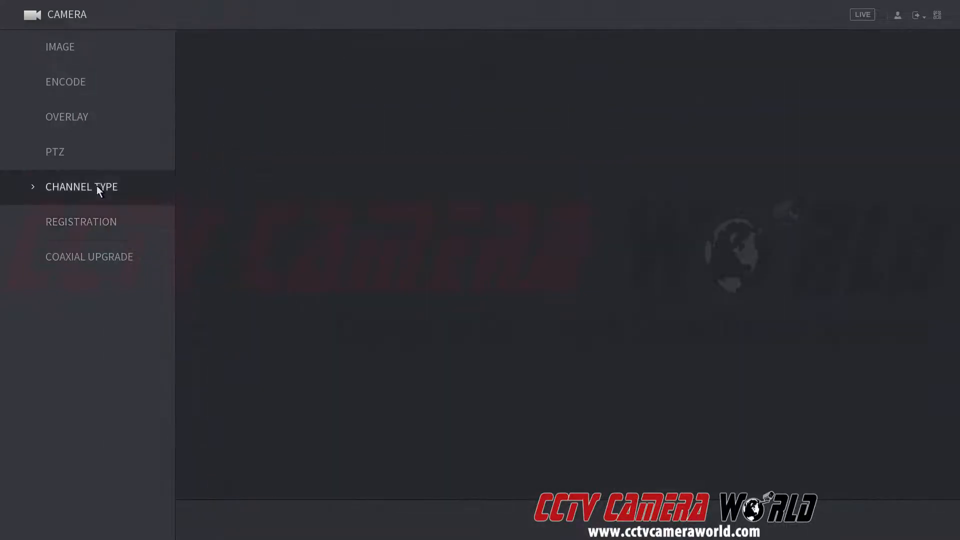
pyautogui.click(81, 187)
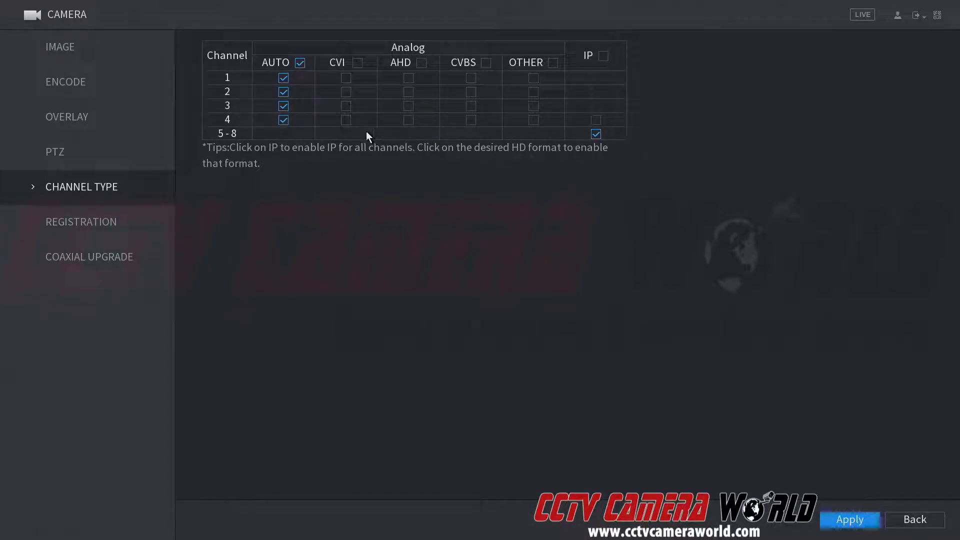
pyautogui.moveTo(86, 196)
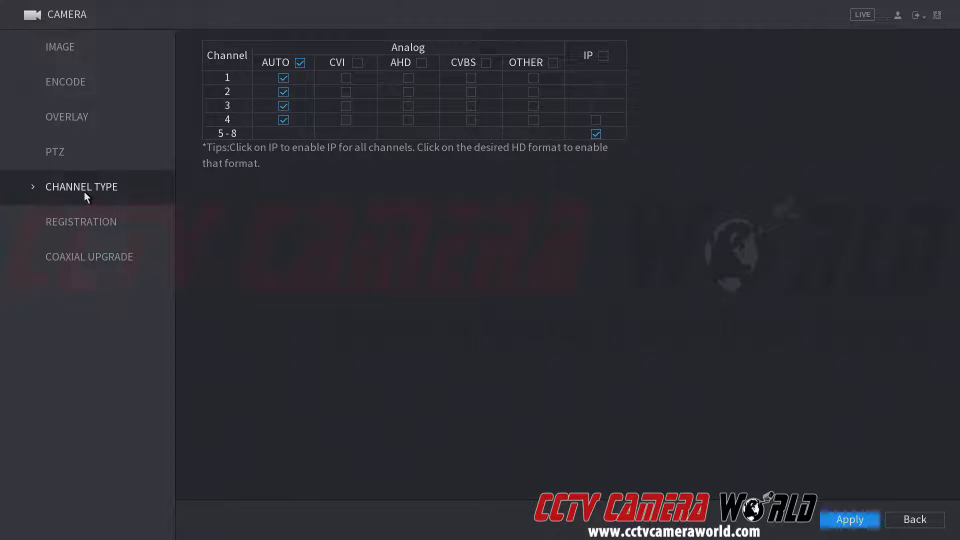
pyautogui.click(81, 222)
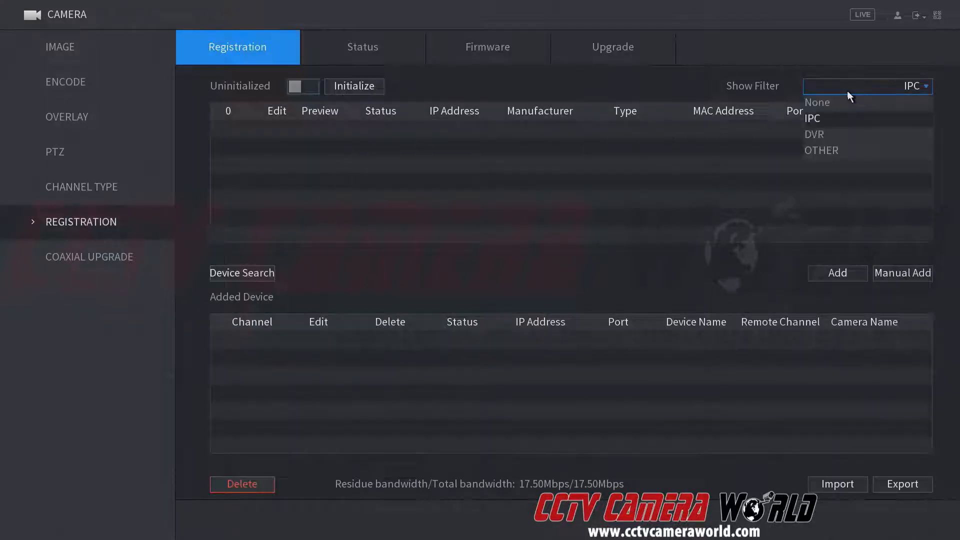
pyautogui.click(816, 102)
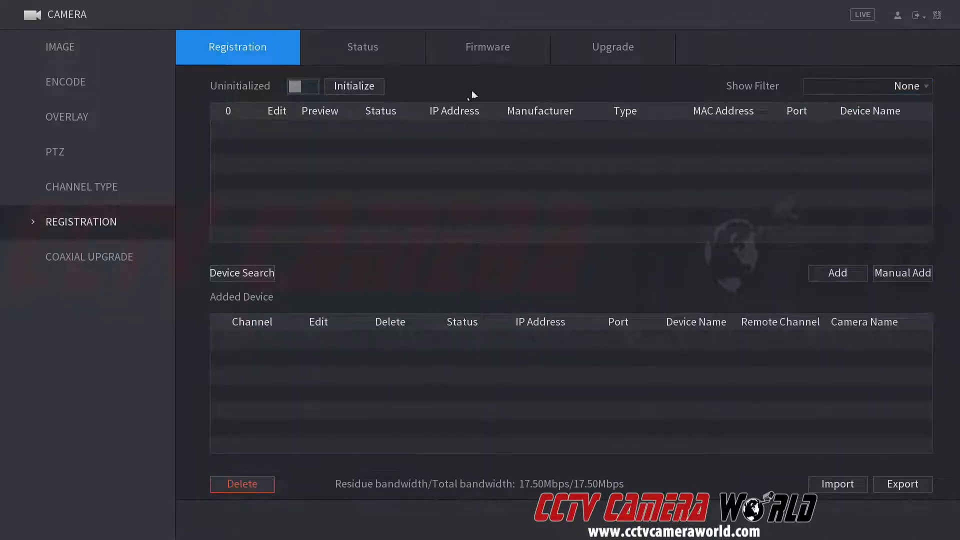
pyautogui.click(242, 272)
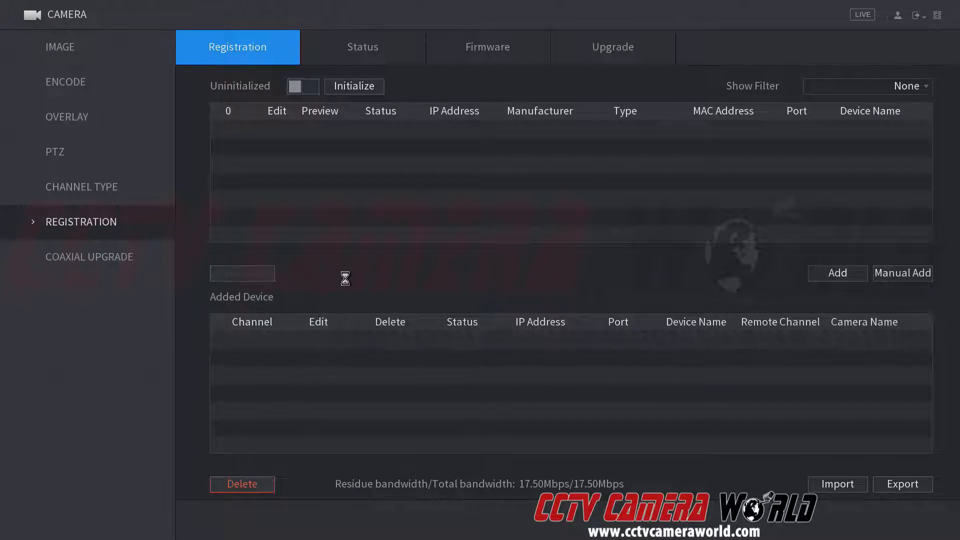
pyautogui.click(242, 272)
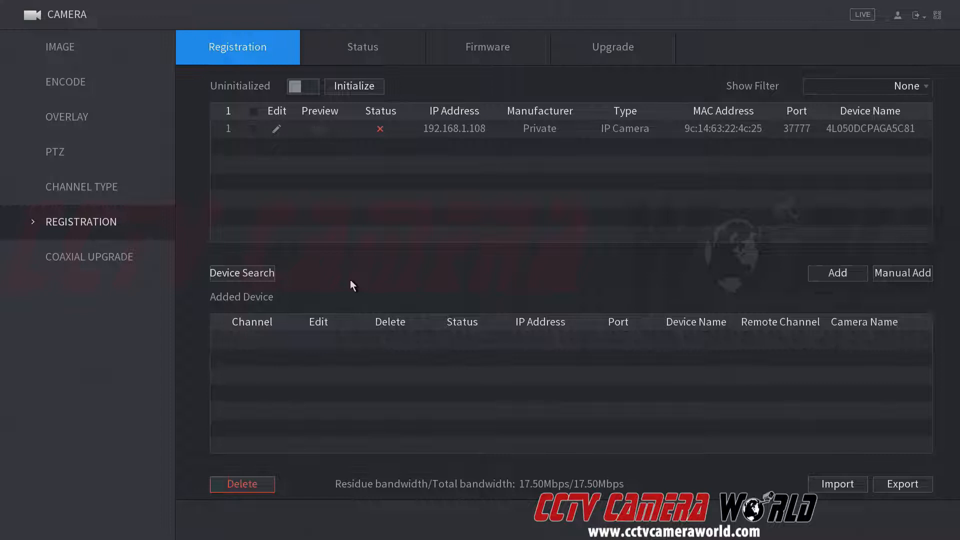
pyautogui.moveTo(484, 91)
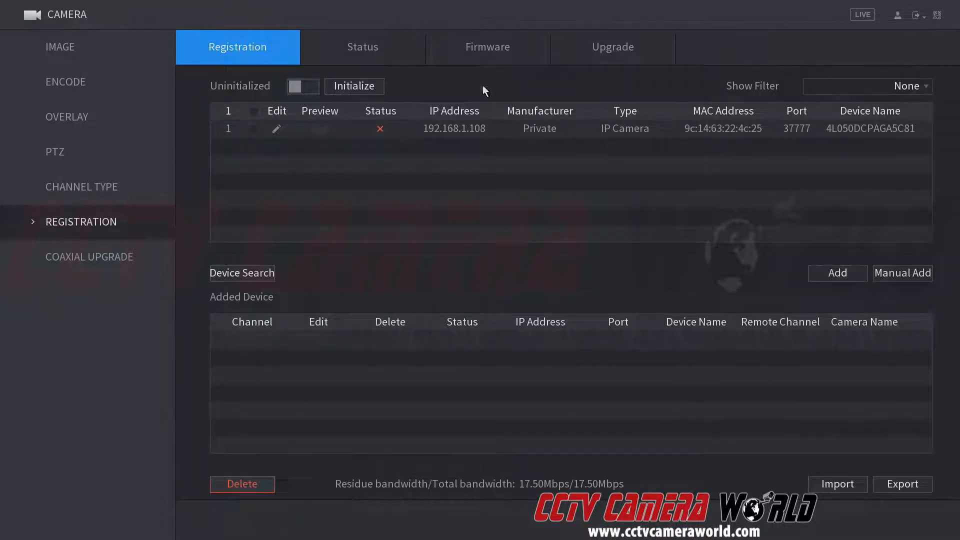
pyautogui.moveTo(511, 130)
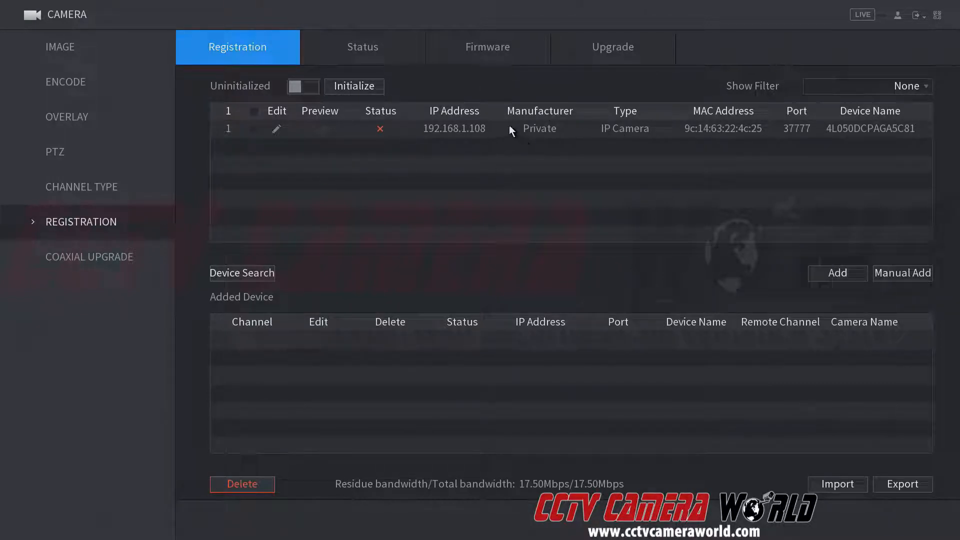
pyautogui.moveTo(436, 150)
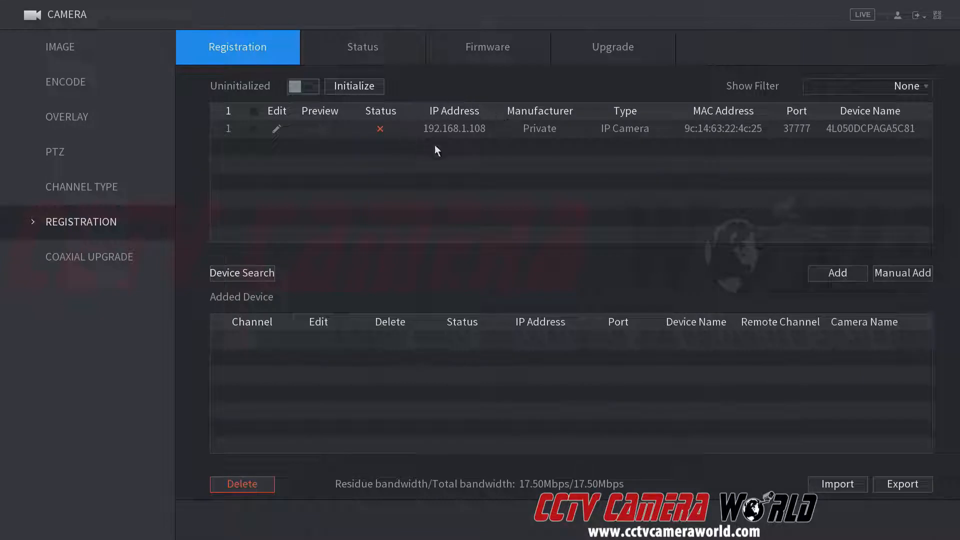
pyautogui.moveTo(482, 141)
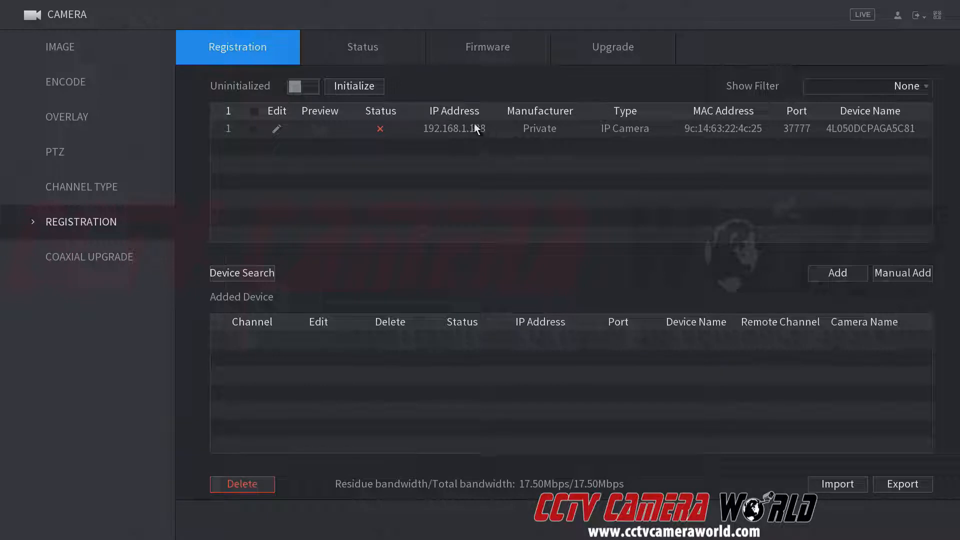
pyautogui.moveTo(471, 161)
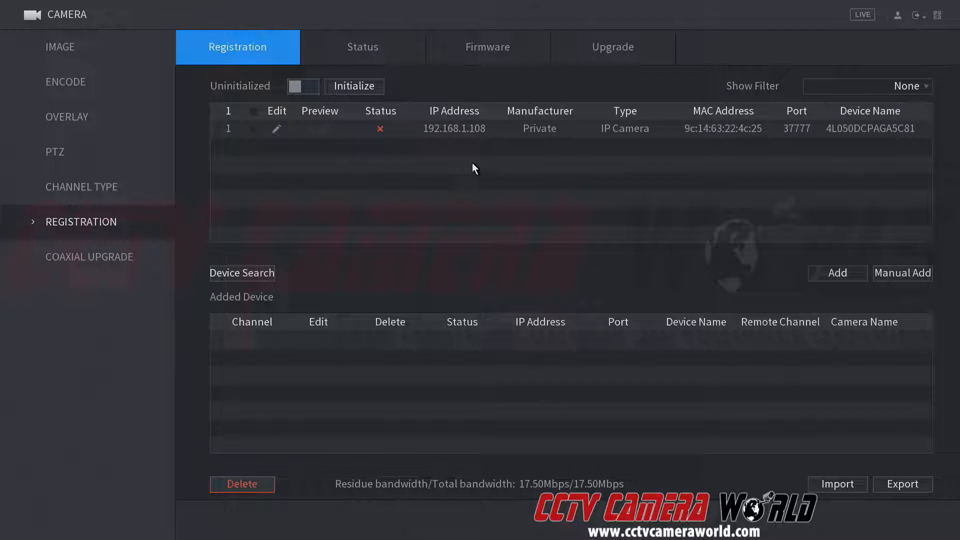
pyautogui.moveTo(420, 181)
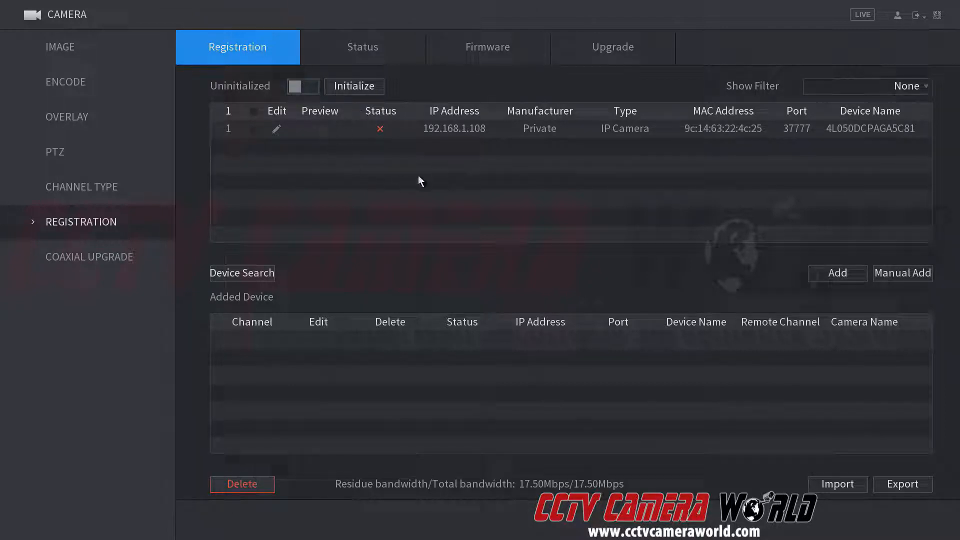
pyautogui.moveTo(447, 178)
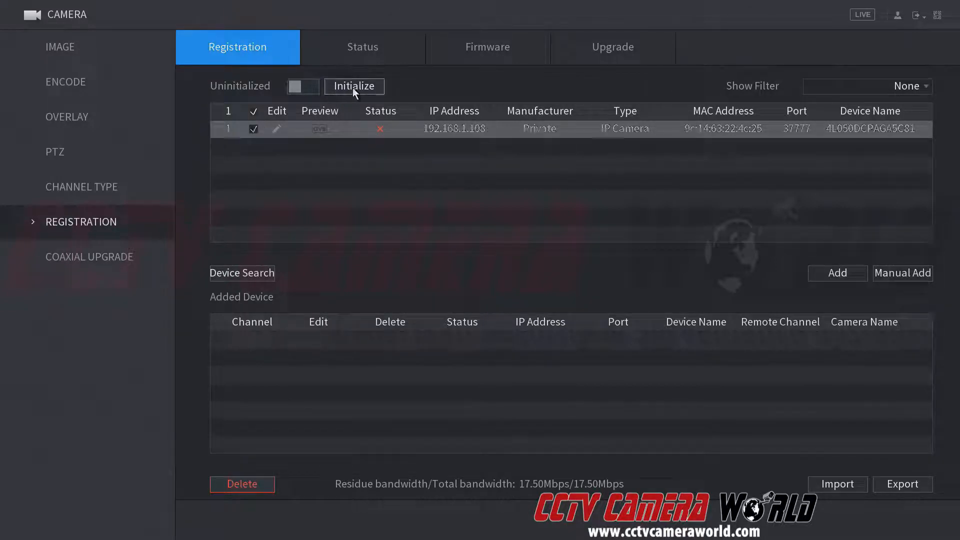
# Initialize the camera with the recorder's password and static IP 10.10.1.200, mask 255.255.255.0, gateway 10.10.1.1.
pyautogui.click(353, 86)
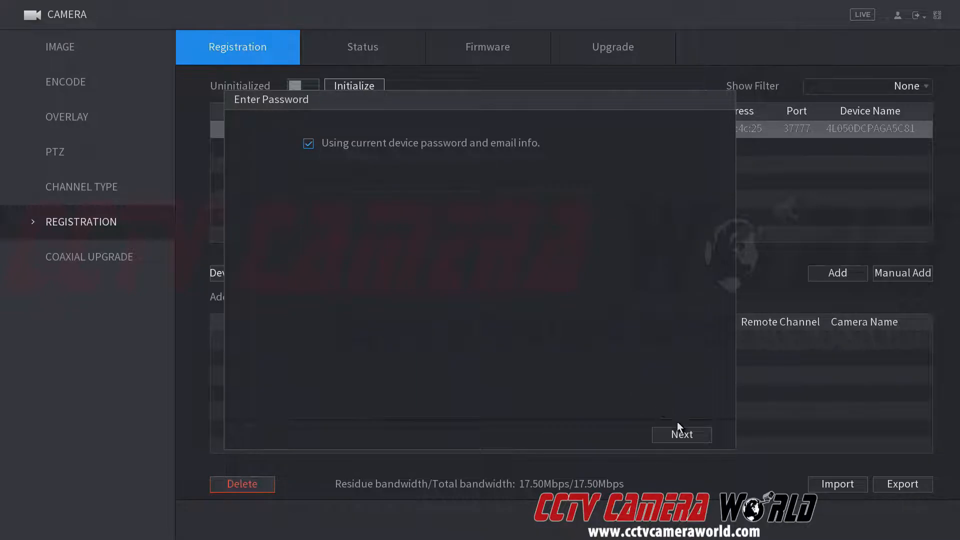
pyautogui.click(681, 435)
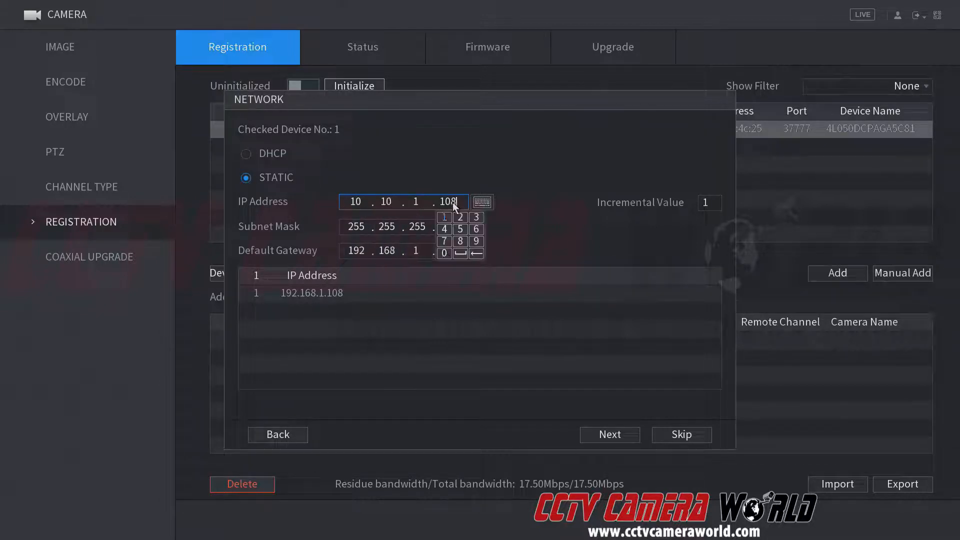
pyautogui.write('200')
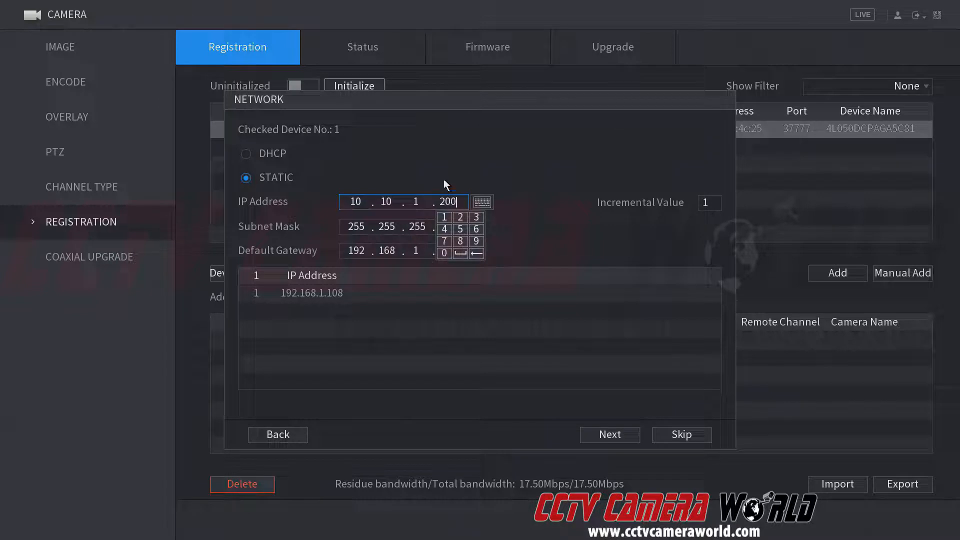
pyautogui.click(452, 202)
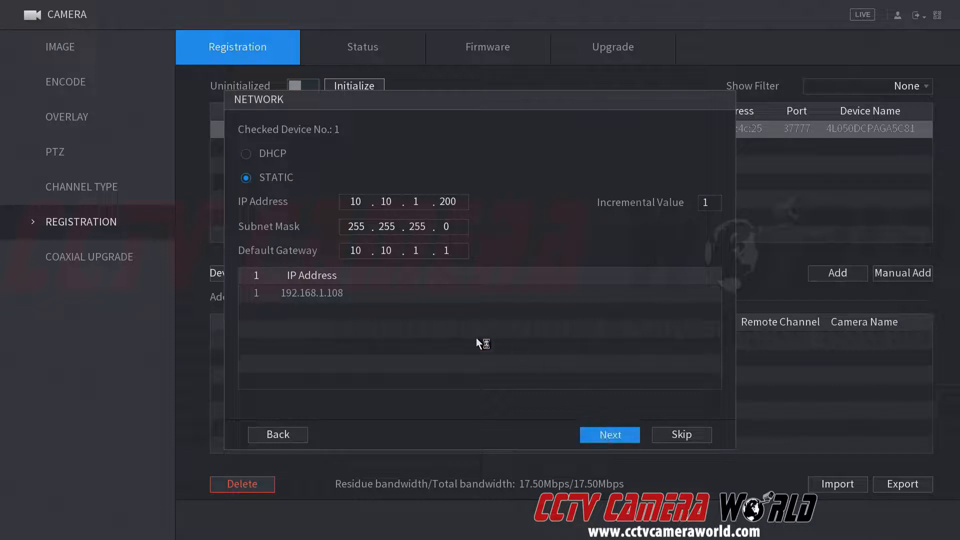
# Run the initialization, confirm it succeeded and return to the device list.
pyautogui.click(609, 435)
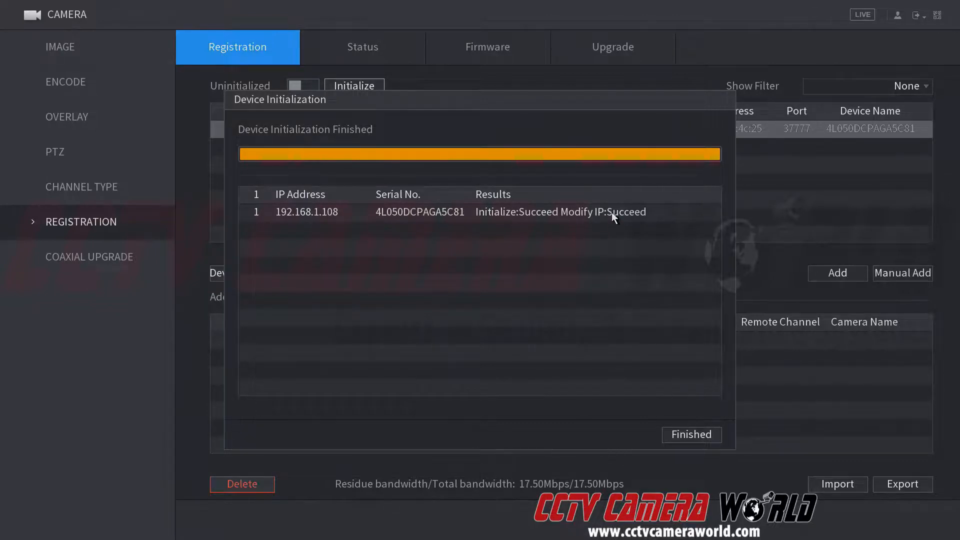
pyautogui.click(690, 434)
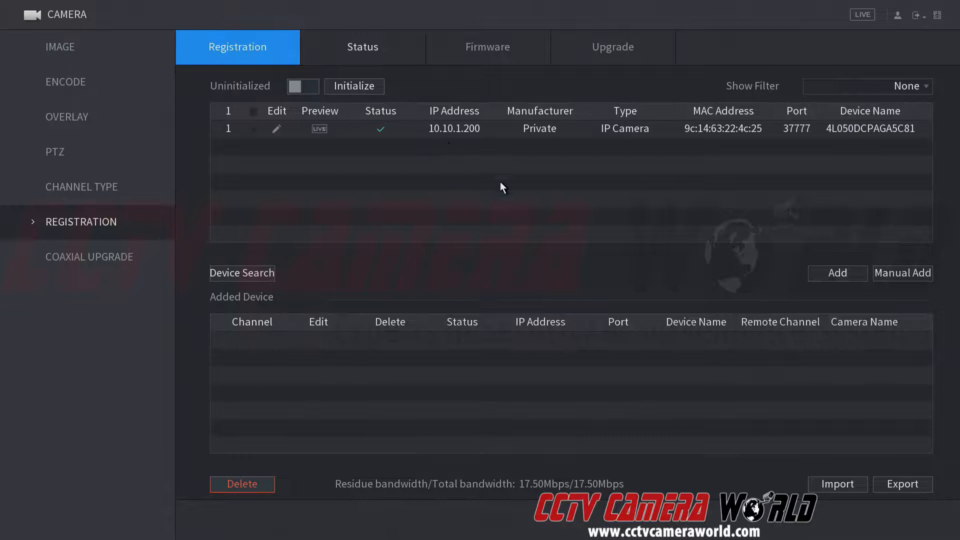
# Tick the camera at 10.10.1.200 and add it to the recorder as channel 5.
pyautogui.click(252, 129)
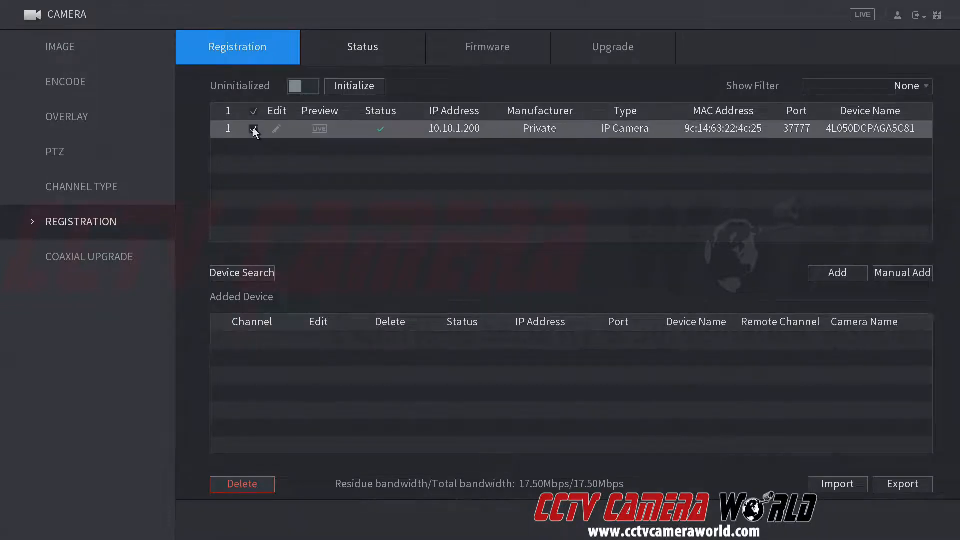
pyautogui.click(253, 129)
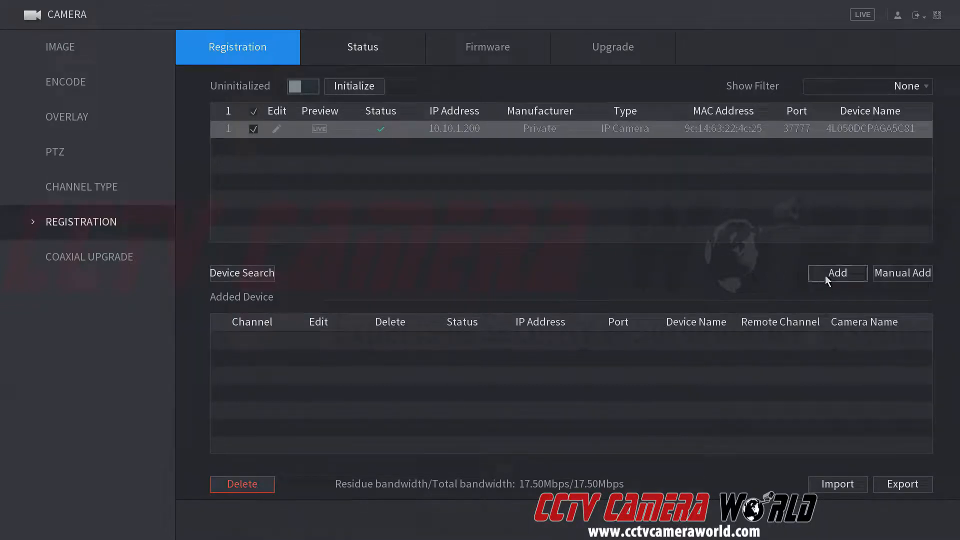
pyautogui.click(836, 272)
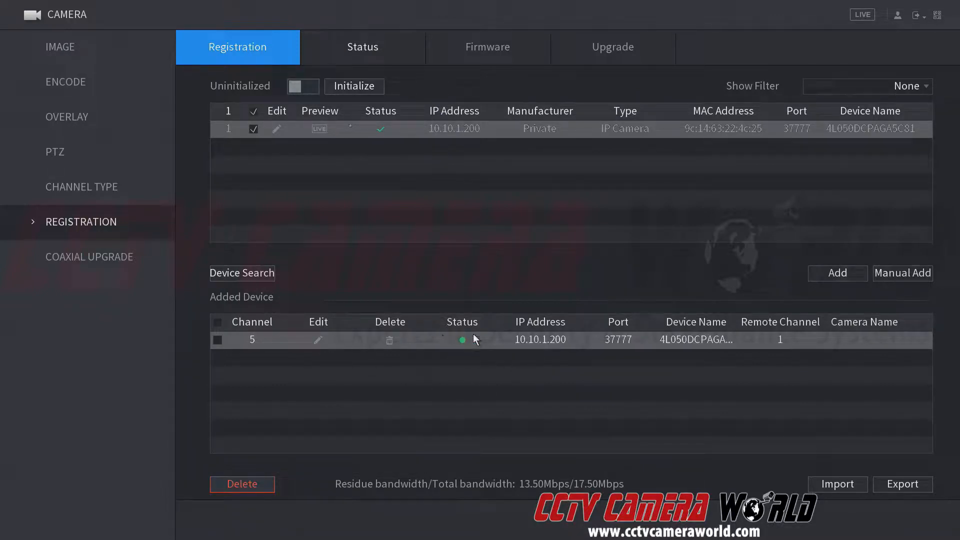
pyautogui.moveTo(564, 234)
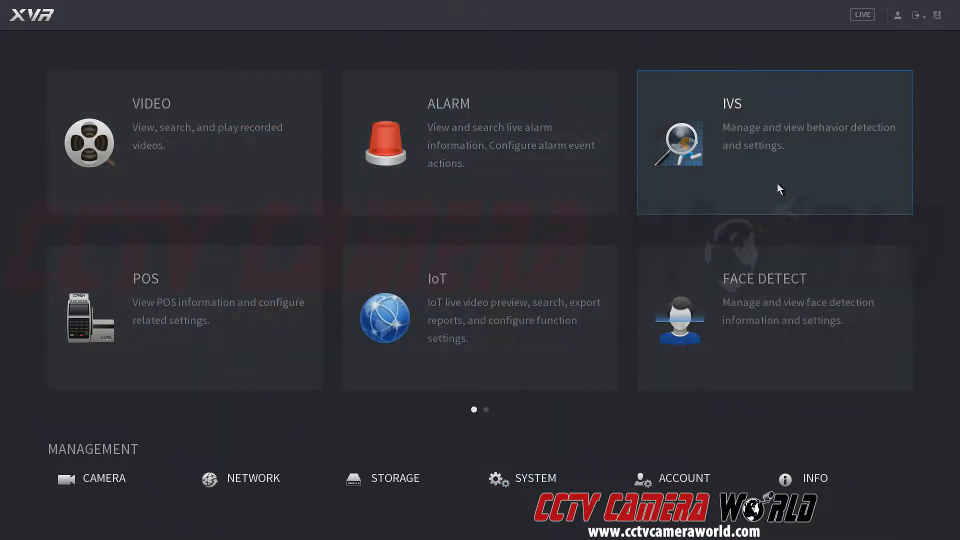
pyautogui.moveTo(740, 326)
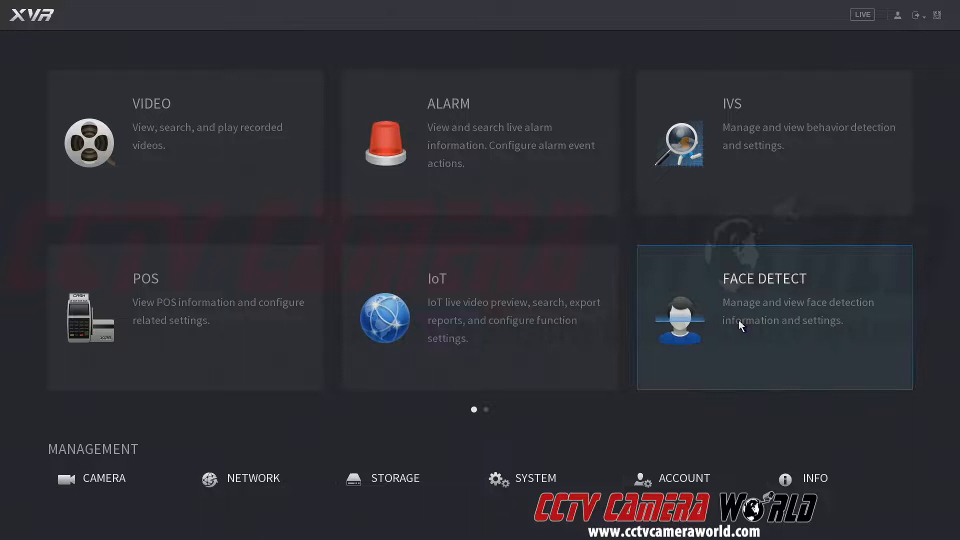